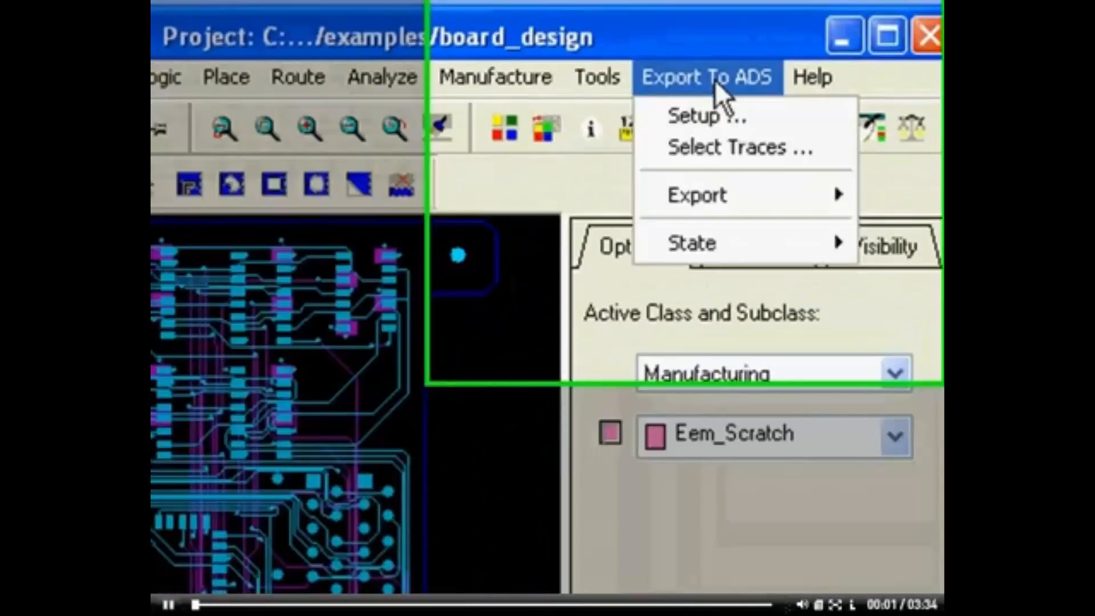
- Open trace selection for ADS export and filter nets with the 'clk1' wildcard pattern
{"action": "left_click", "coordinate": [733, 147]}
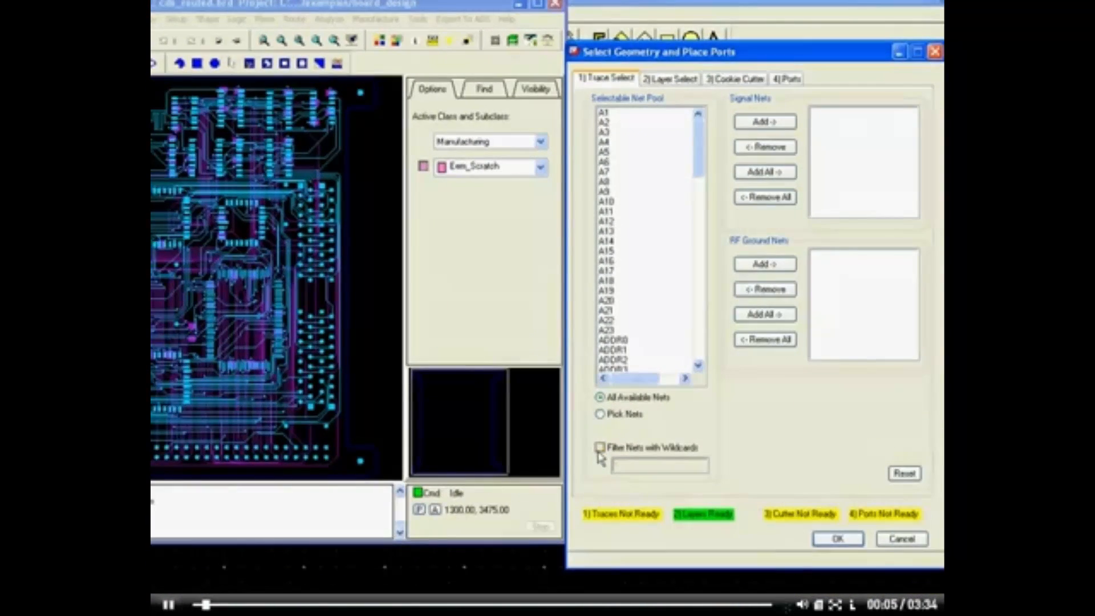
{"action": "left_click", "coordinate": [600, 448]}
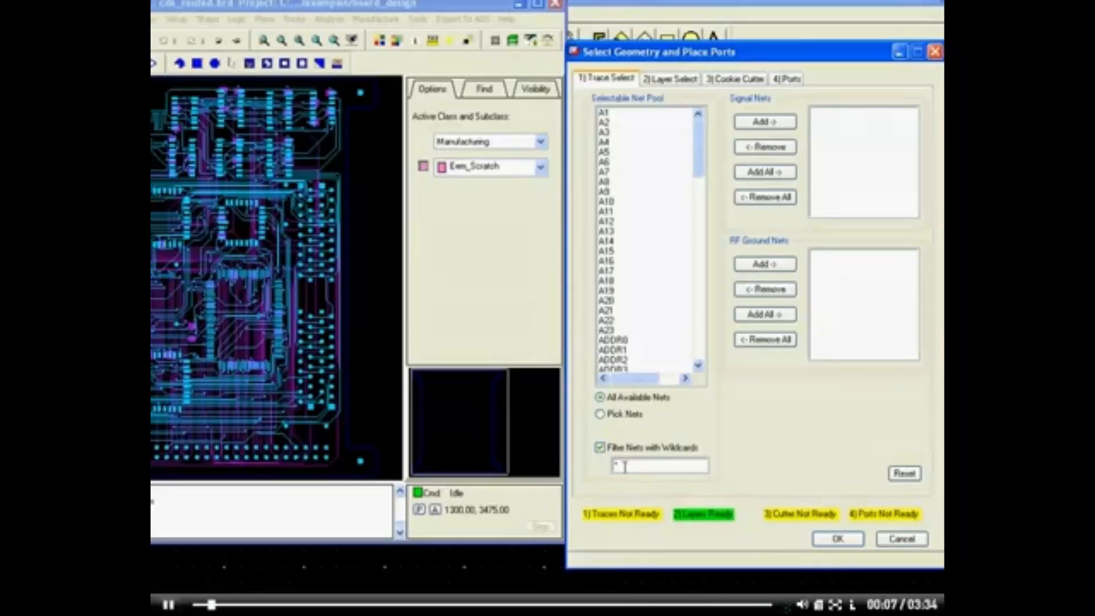
{"action": "type", "text": "clk1"}
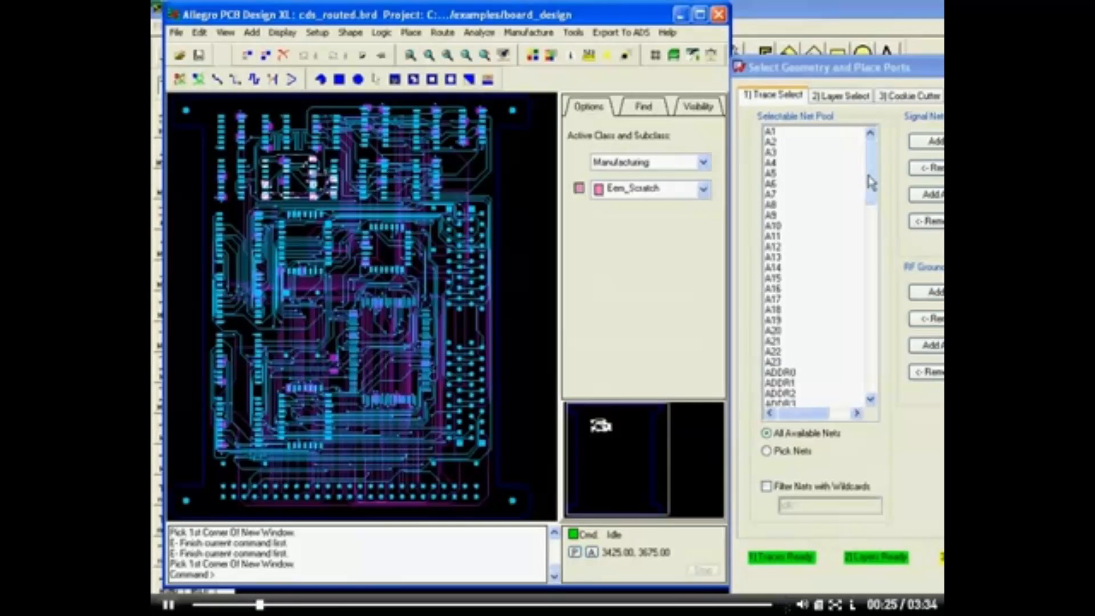
- Add the ground net as an RF ground net and build the cookie cutter around the CLK traces
{"action": "scroll", "scroll_direction": "down", "scroll_amount": 3}
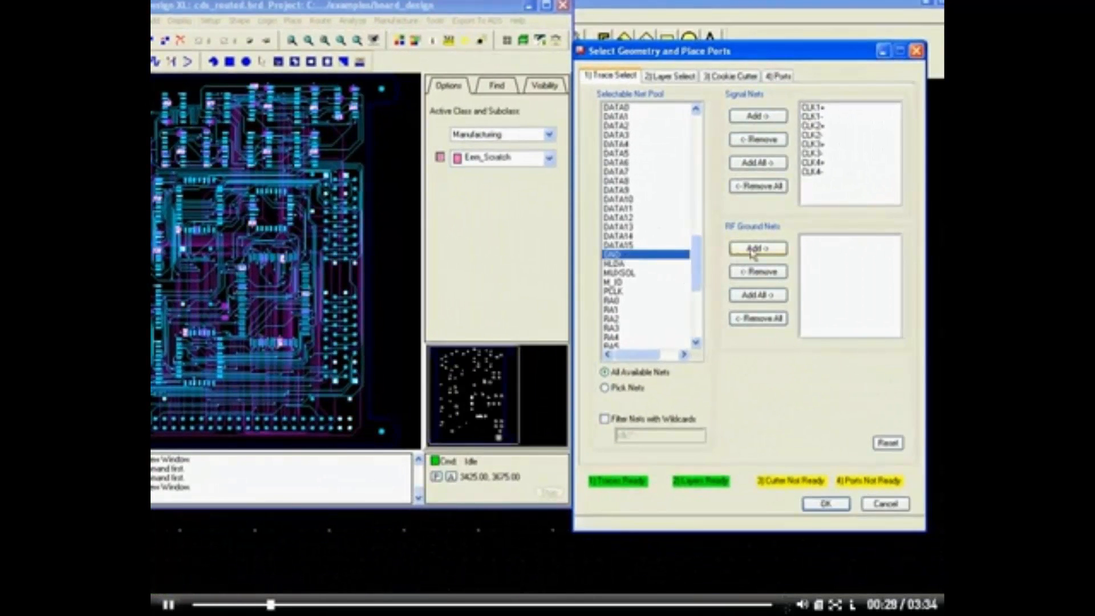
{"action": "left_click", "coordinate": [758, 248]}
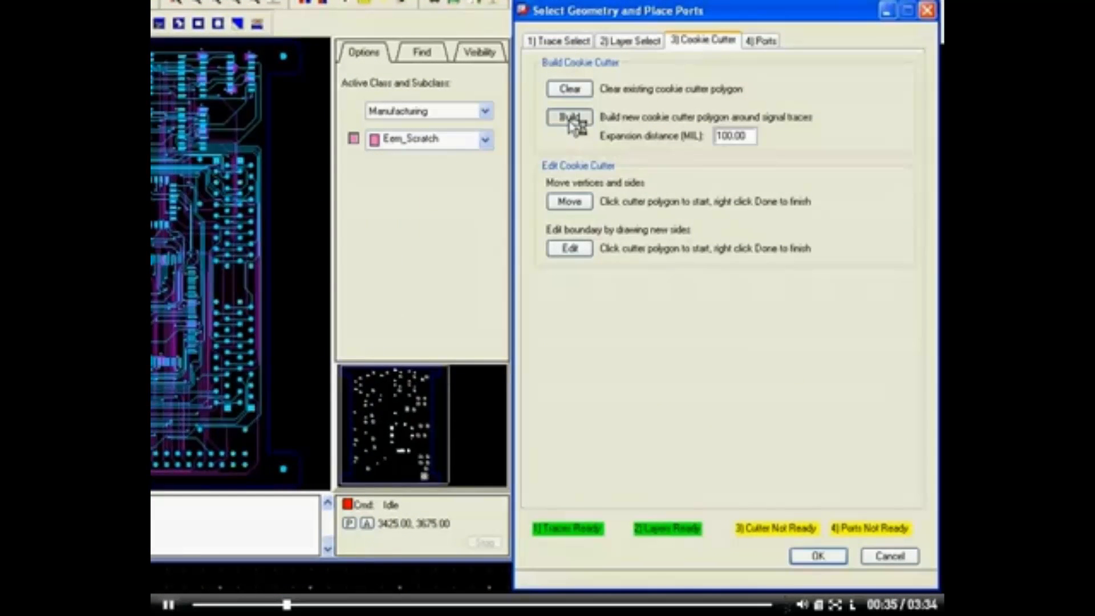
{"action": "left_click", "coordinate": [569, 117]}
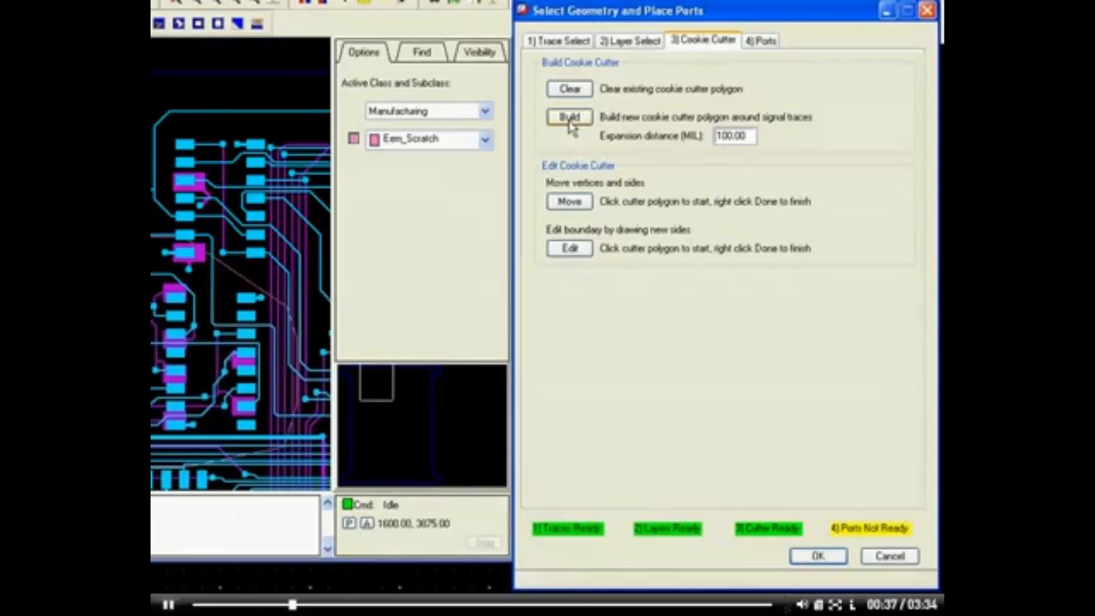
{"action": "left_click", "coordinate": [761, 40]}
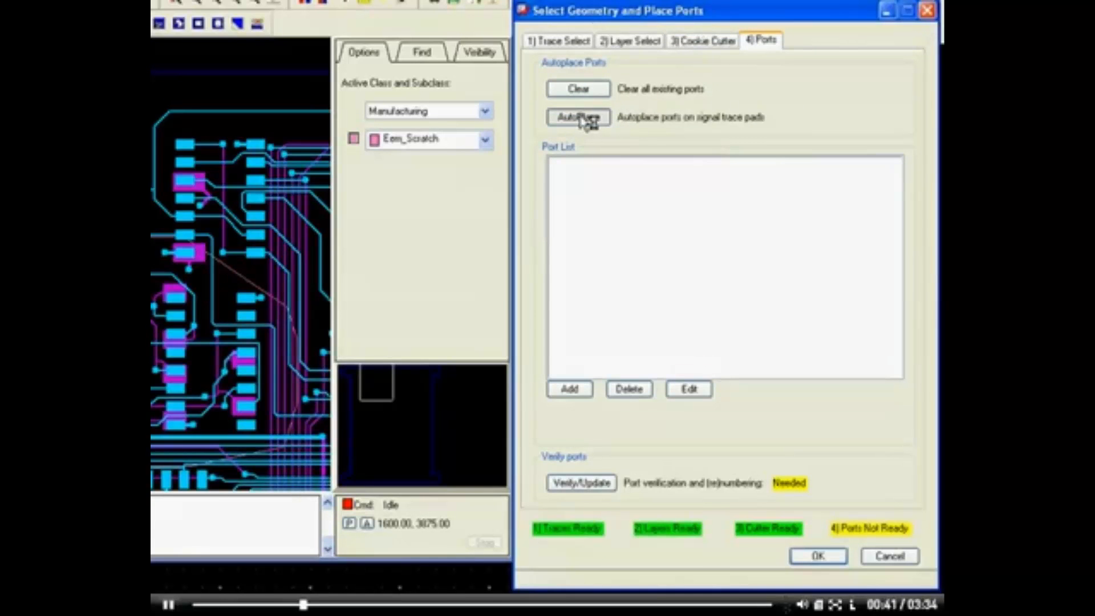
- Auto-place ports on the CLK signal pads and inspect port 021's properties
{"action": "left_click", "coordinate": [577, 117]}
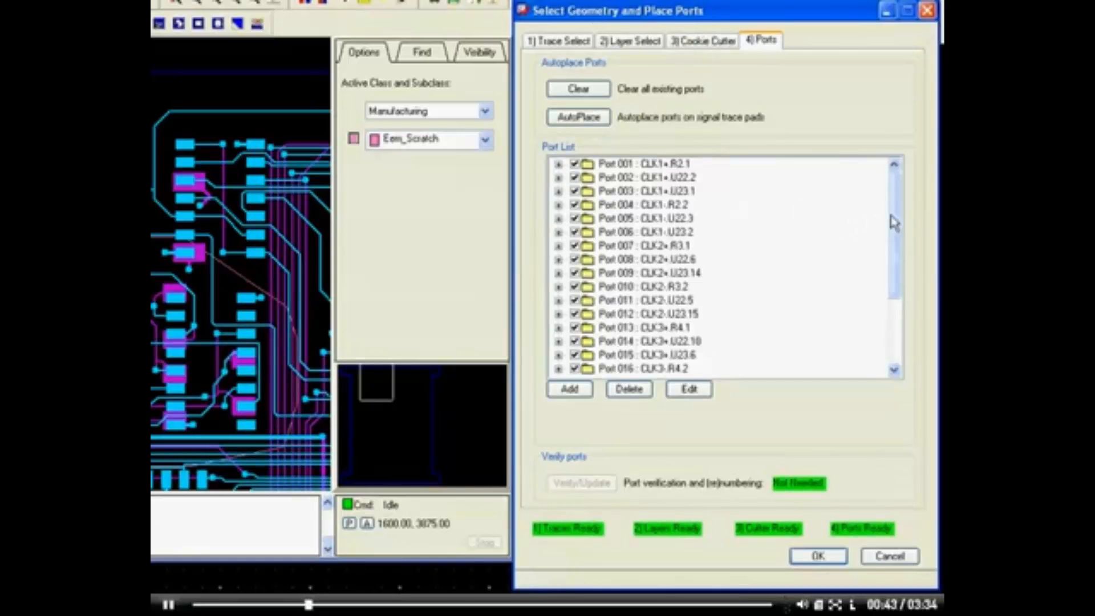
{"action": "scroll", "scroll_direction": "down", "scroll_amount": 3}
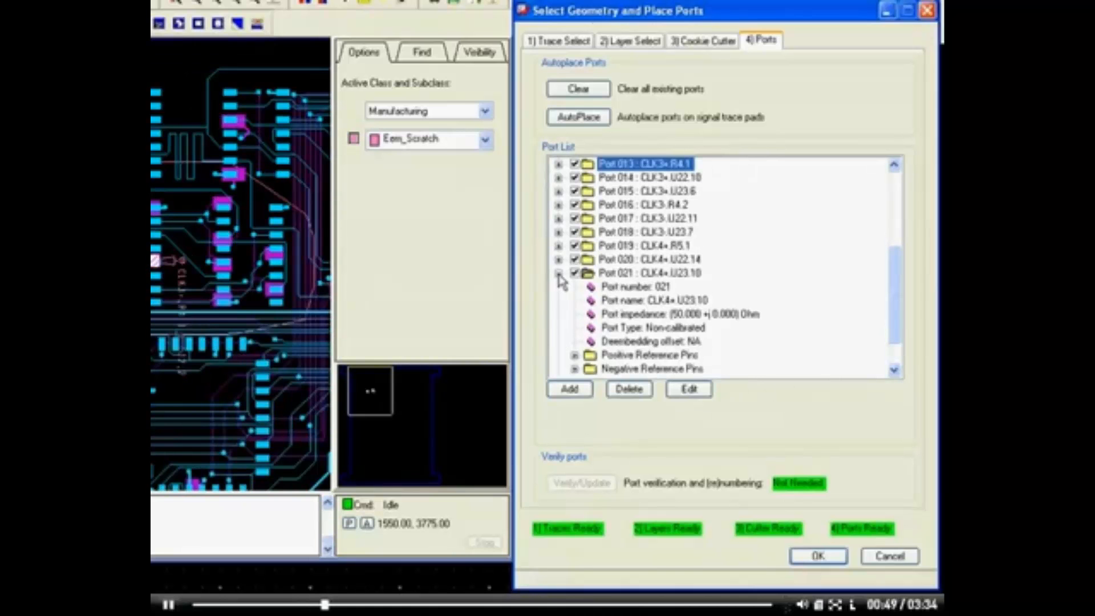
{"action": "left_click", "coordinate": [560, 273]}
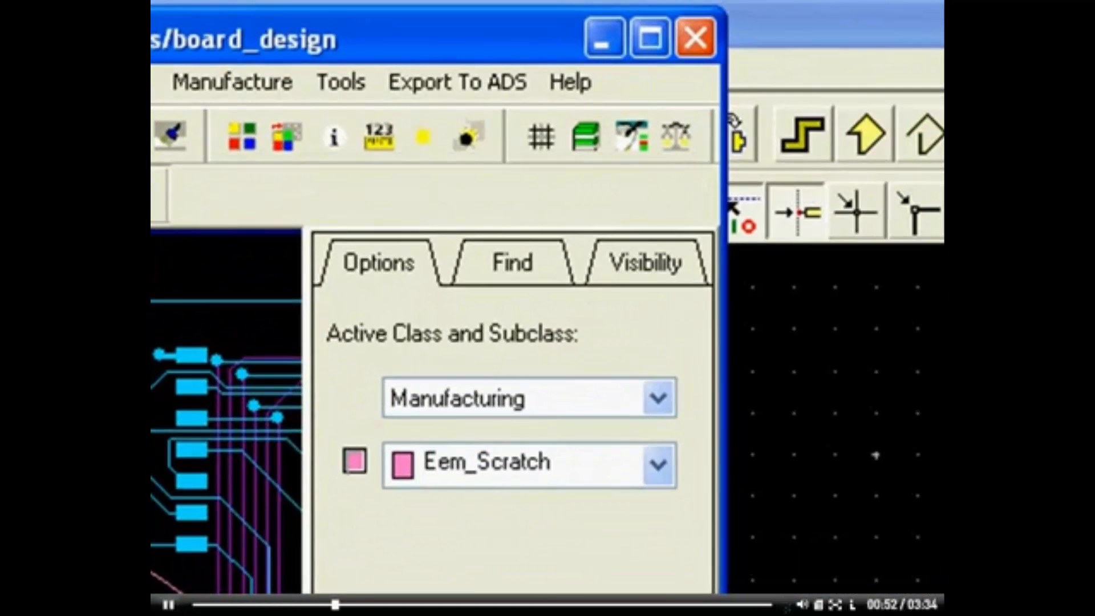
- Reopen the Export To ADS options
{"action": "left_click", "coordinate": [457, 81]}
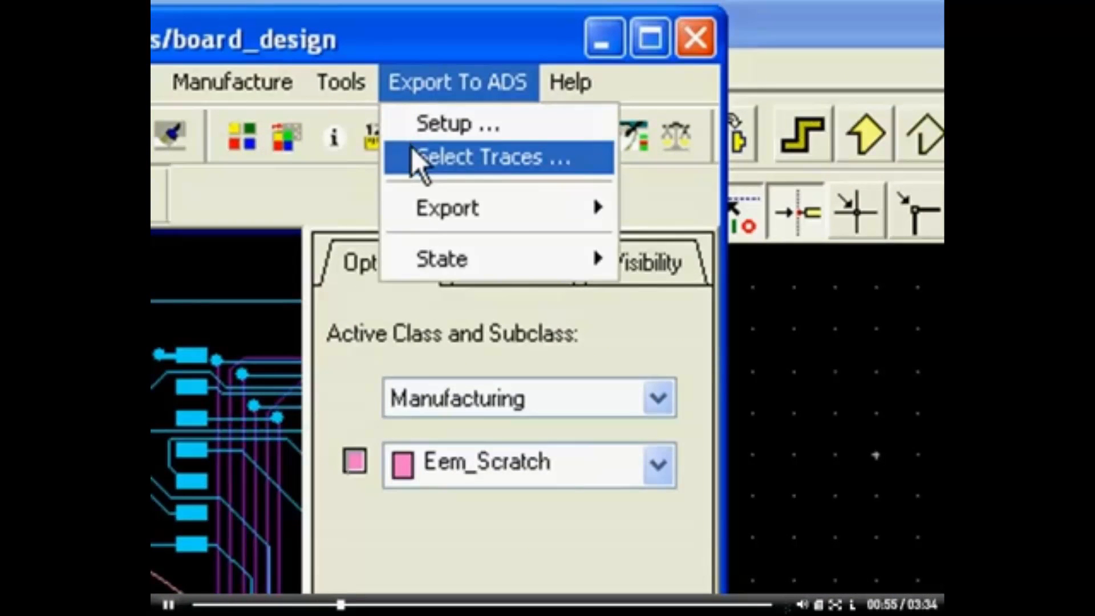
{"action": "mouse_move", "coordinate": [449, 208]}
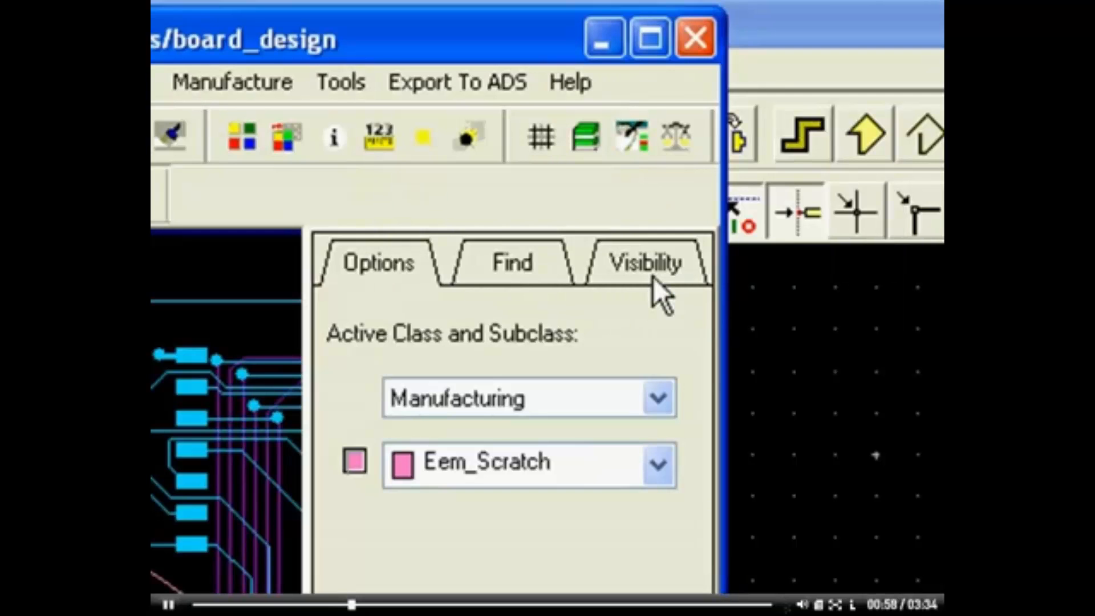
{"action": "mouse_move", "coordinate": [824, 52]}
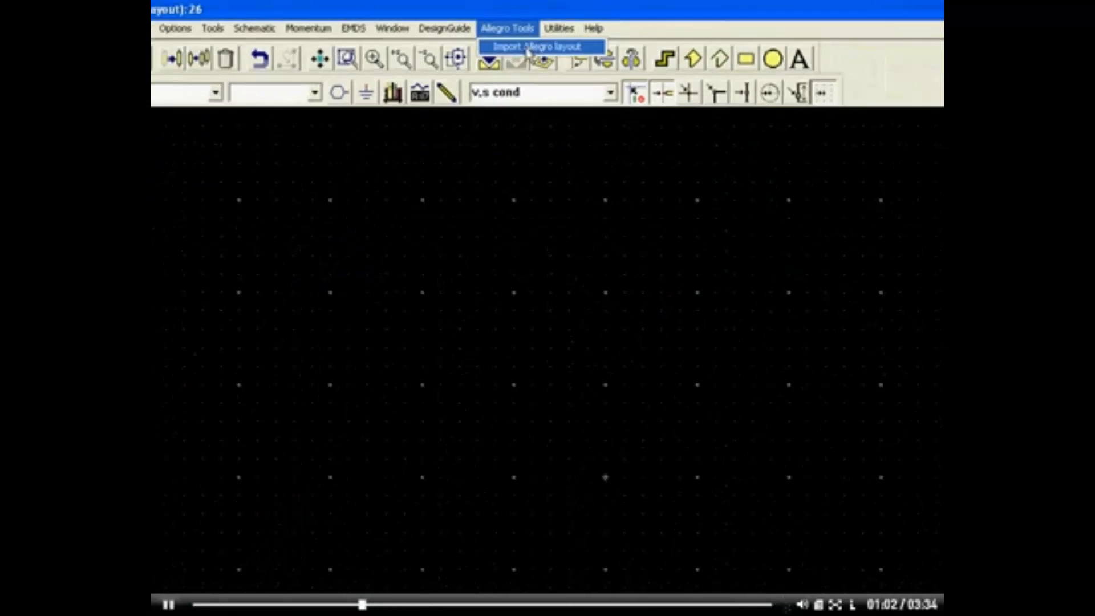
- Import cds_routed.ads into ADS Layout and dismiss the successful translation report
{"action": "left_click", "coordinate": [535, 46]}
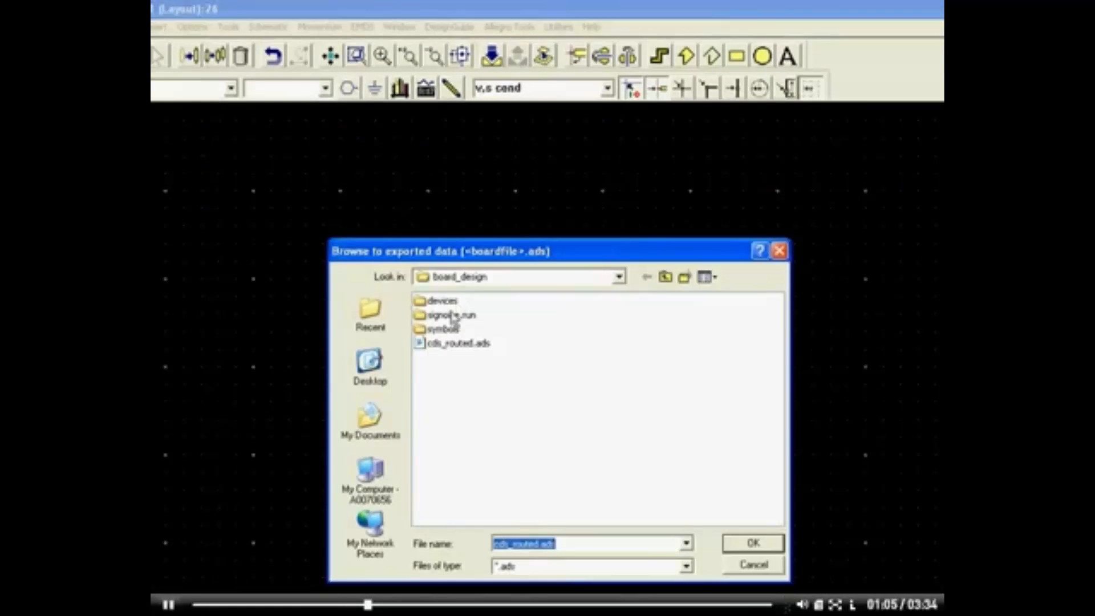
{"action": "left_click", "coordinate": [752, 543]}
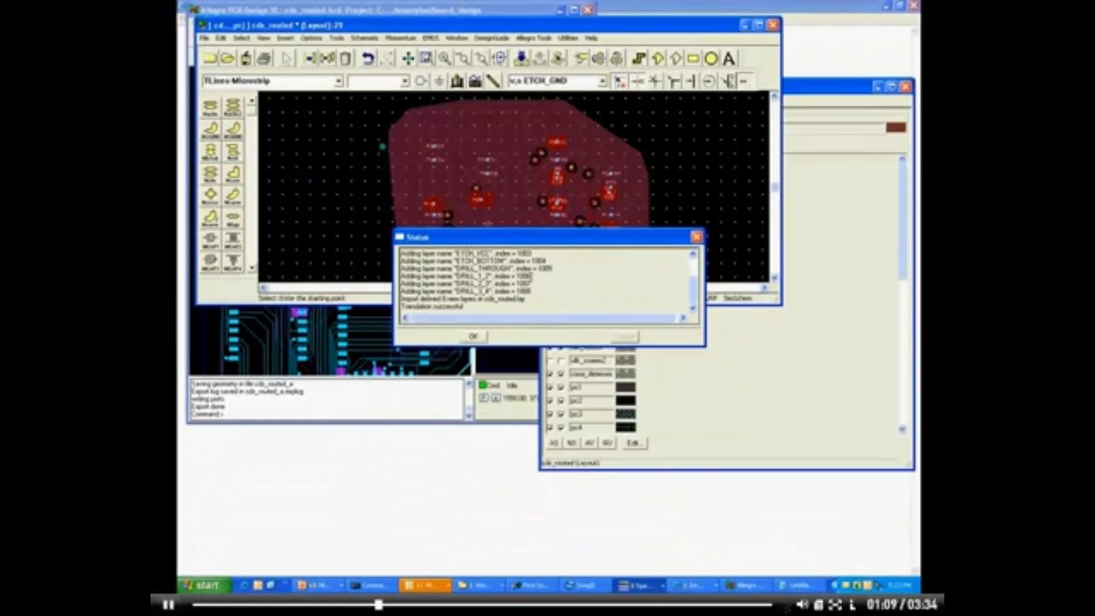
{"action": "left_click", "coordinate": [473, 336]}
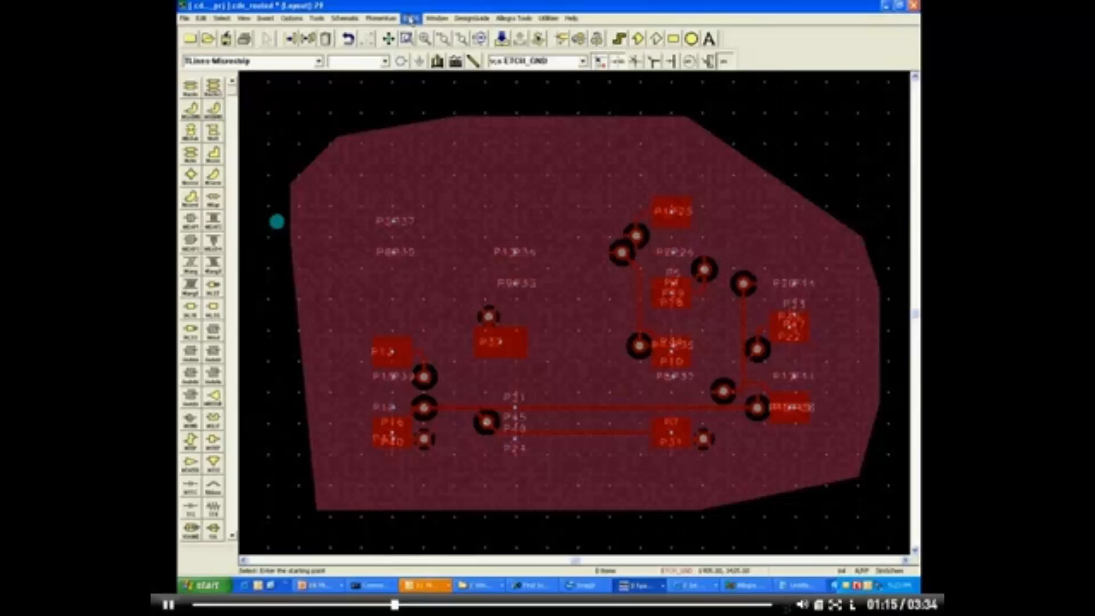
{"action": "left_click", "coordinate": [411, 37]}
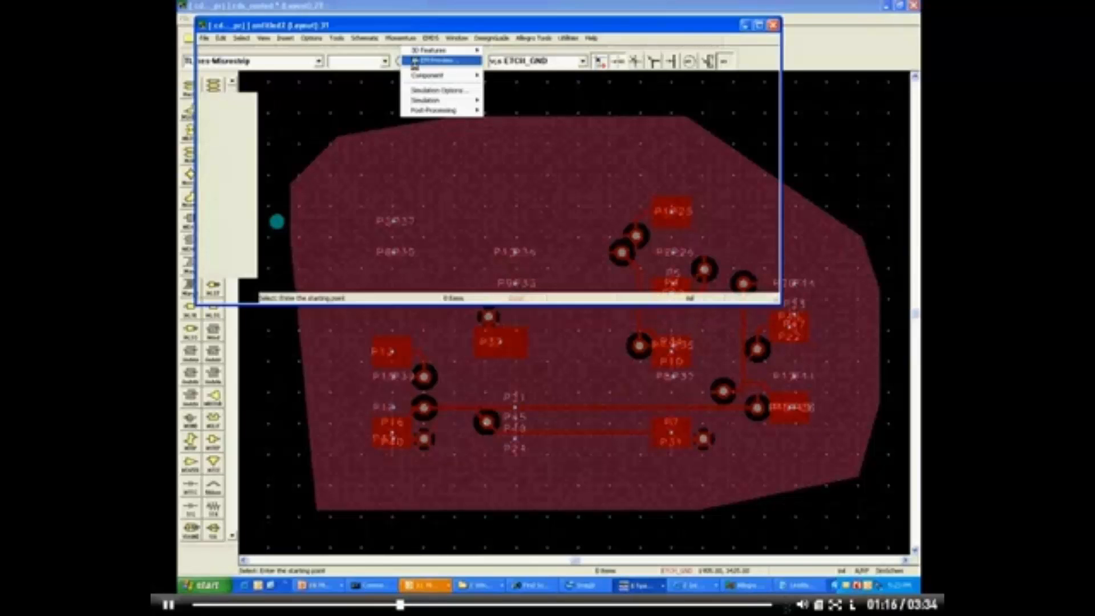
- Launch the 3D EM Preview, maximize its window, and switch to query mode
{"action": "left_click", "coordinate": [433, 60]}
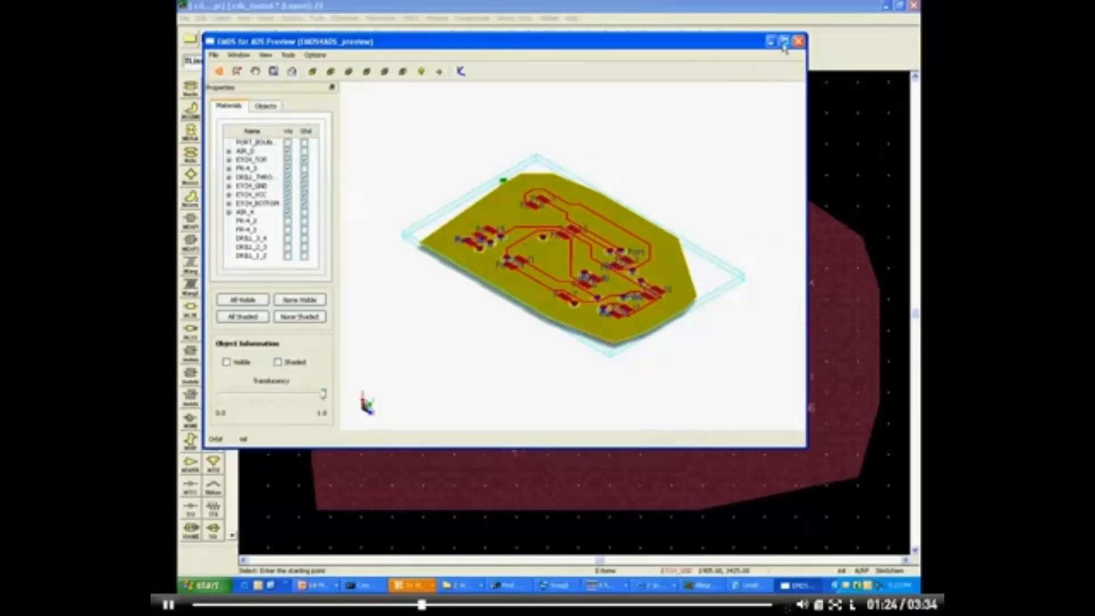
{"action": "left_click", "coordinate": [781, 41]}
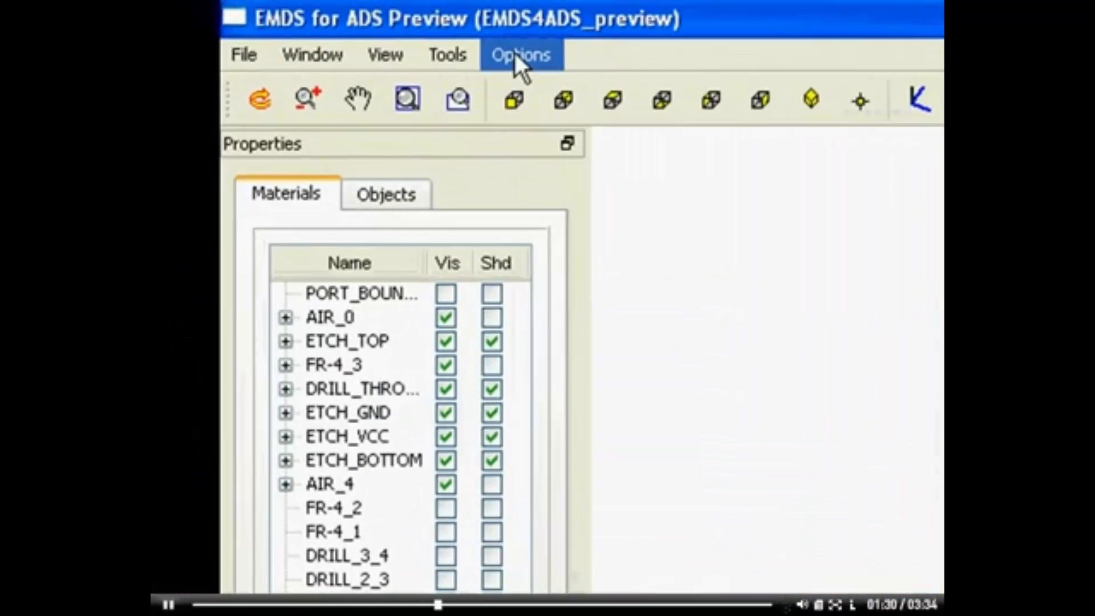
{"action": "left_click", "coordinate": [446, 55]}
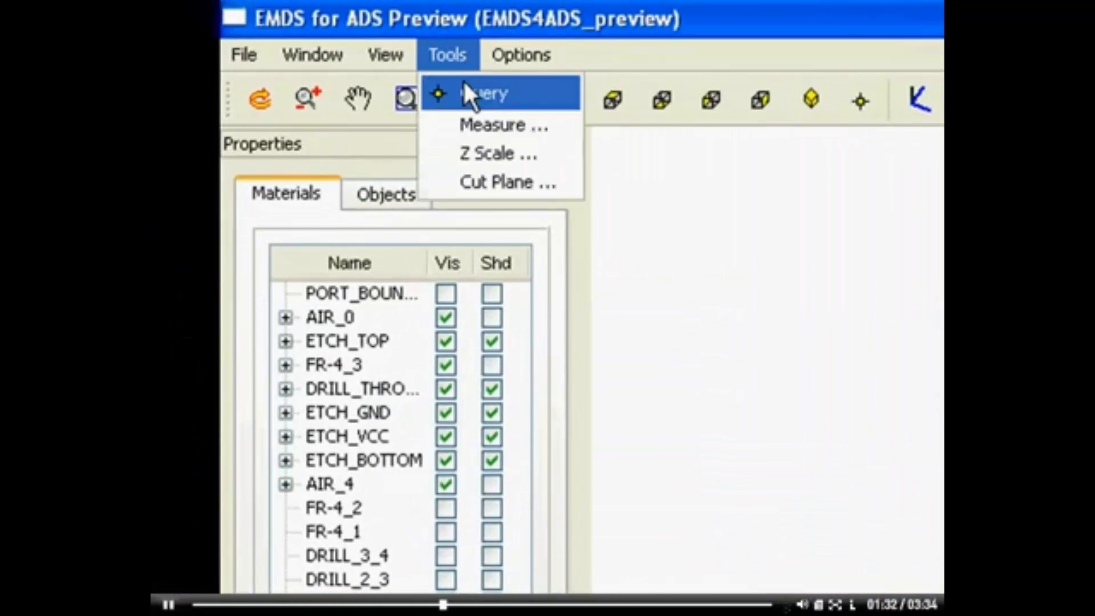
{"action": "mouse_move", "coordinate": [485, 154]}
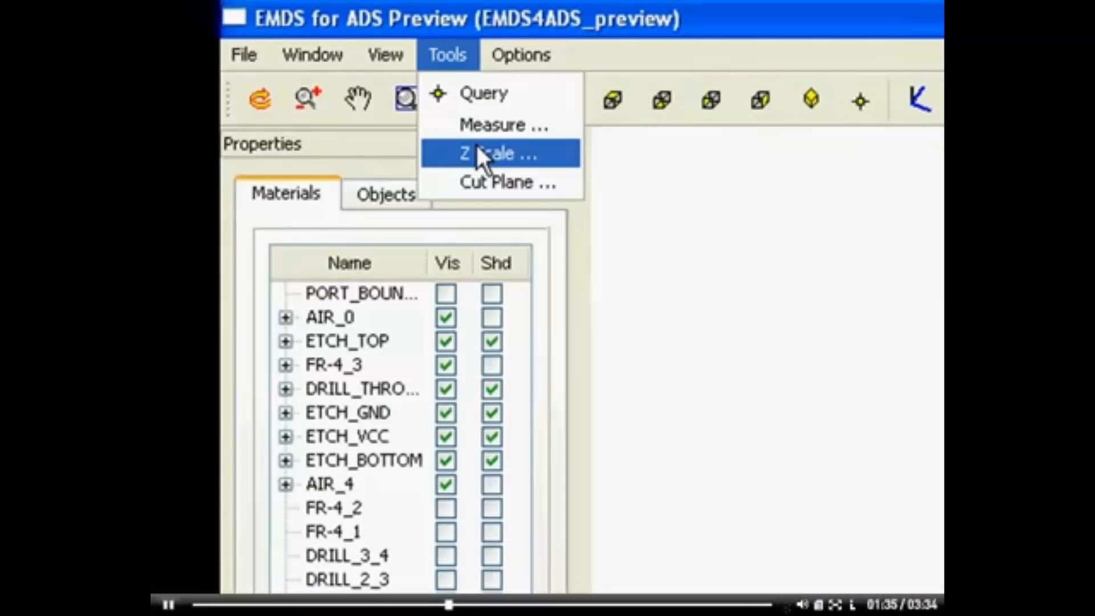
{"action": "mouse_move", "coordinate": [483, 93]}
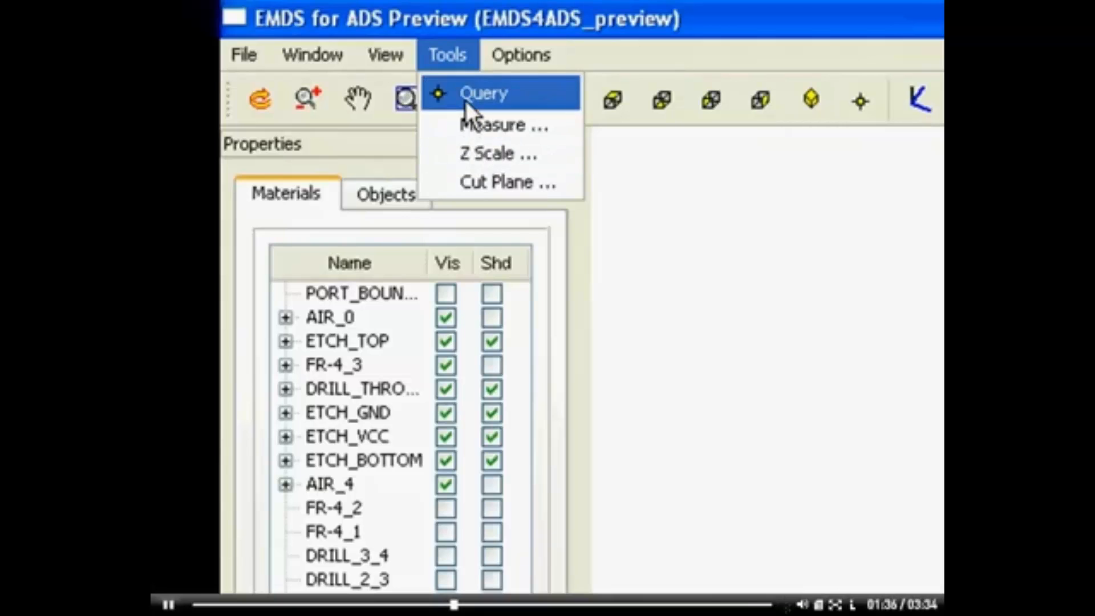
{"action": "left_click", "coordinate": [483, 93]}
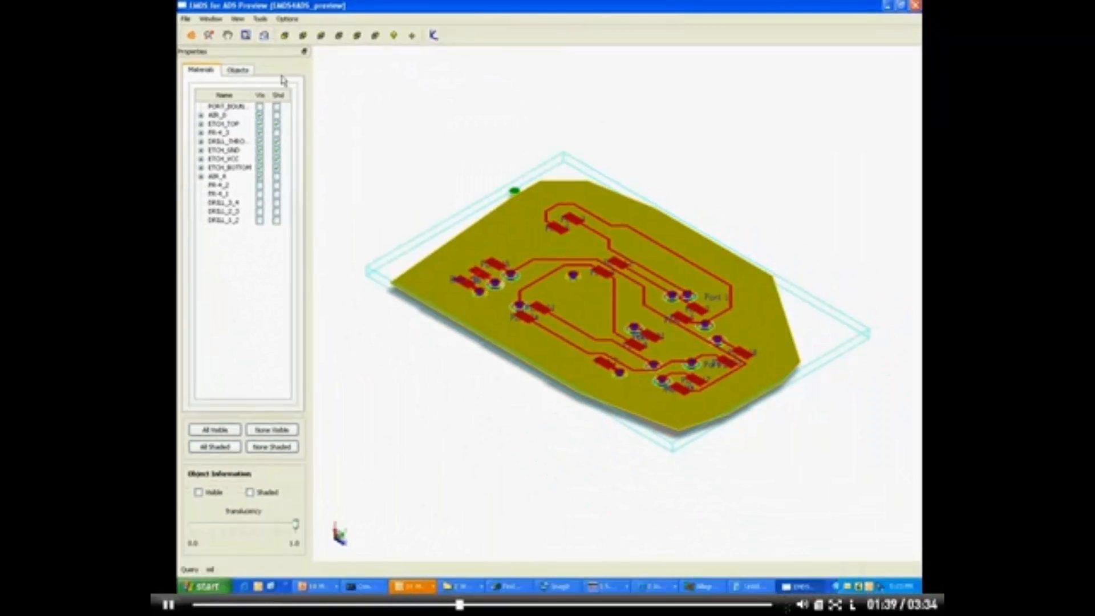
- Query an ETCH_GND ground shape and make the board semi-transparent
{"action": "left_click", "coordinate": [200, 149]}
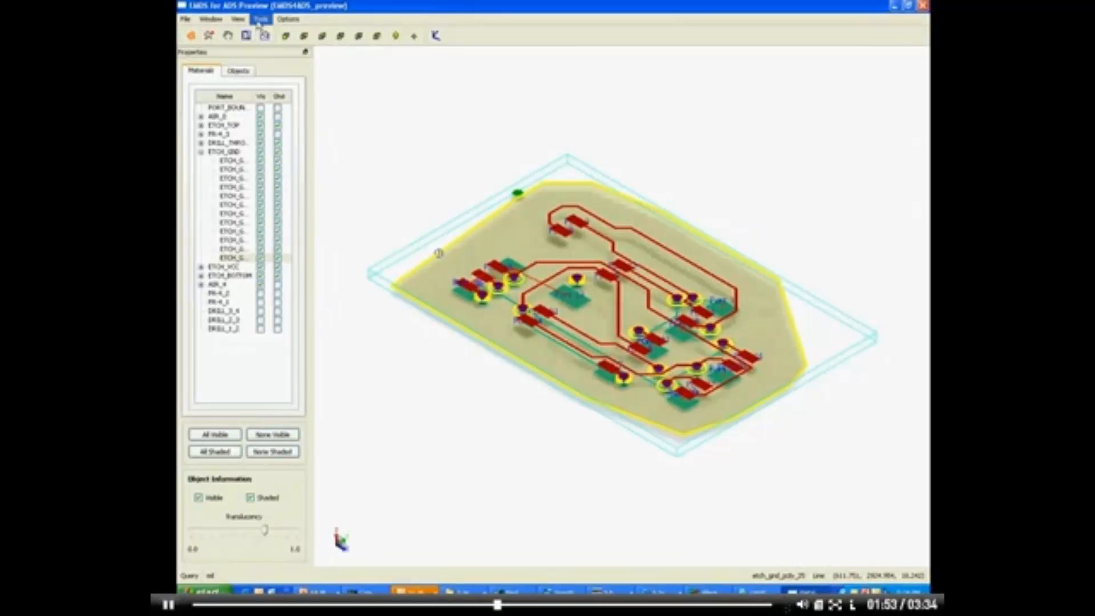
{"action": "left_click", "coordinate": [260, 19]}
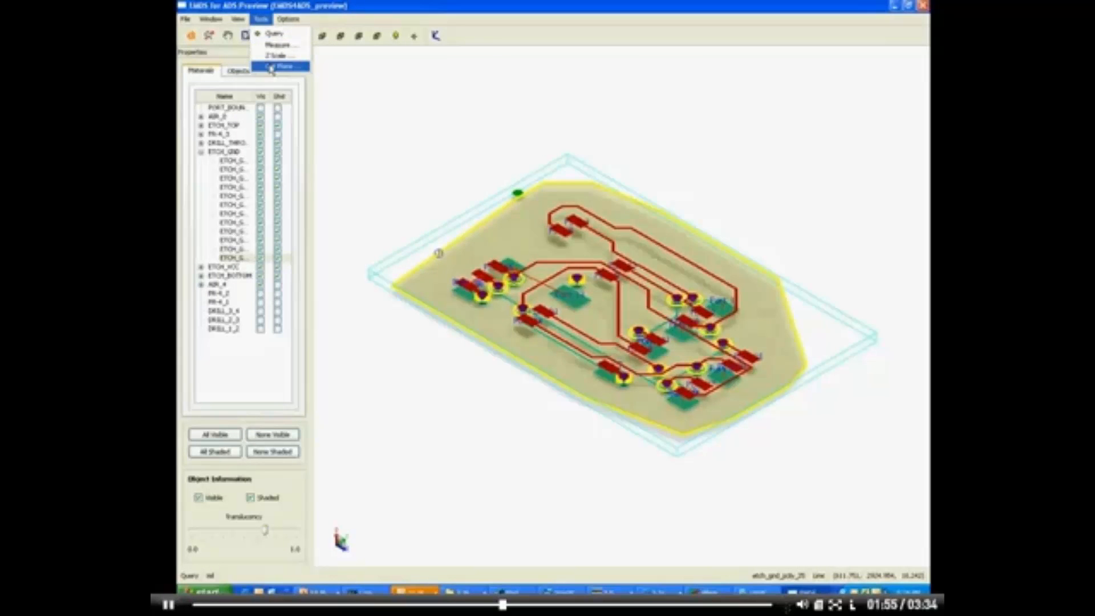
{"action": "left_click", "coordinate": [278, 66]}
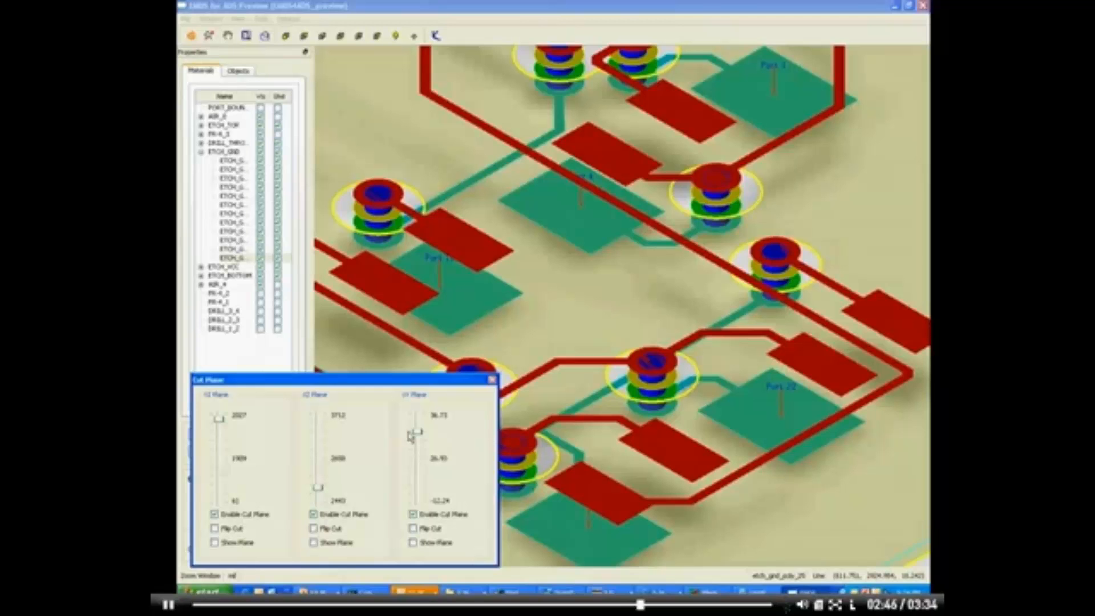
{"action": "left_click", "coordinate": [493, 378]}
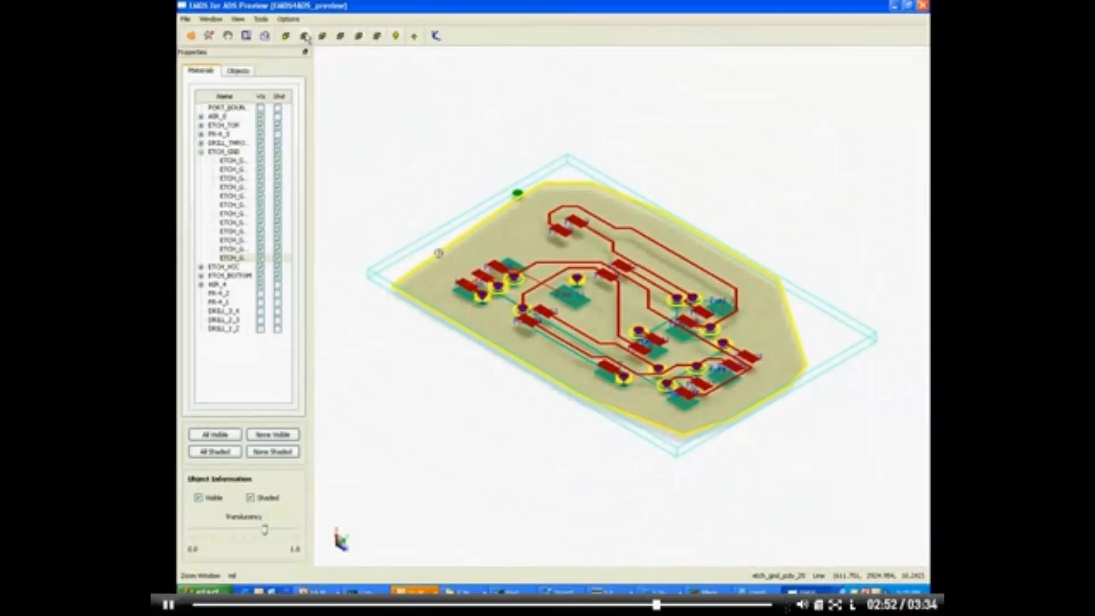
- Try the Z Scale exaggeration, then view the whole board isometrically and from the top
{"action": "left_click", "coordinate": [260, 19]}
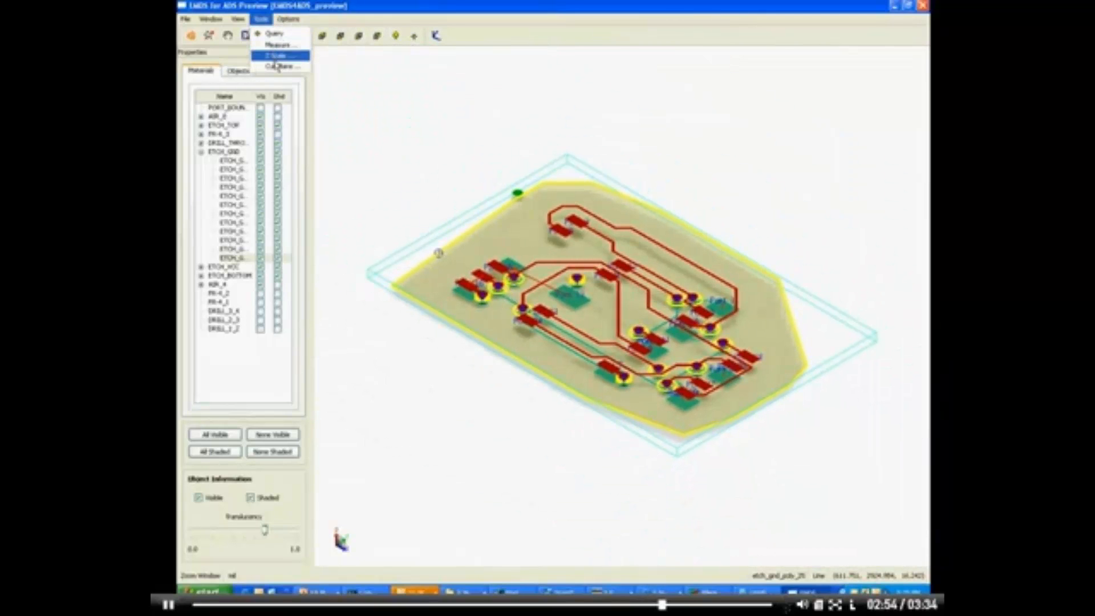
{"action": "left_click", "coordinate": [275, 55]}
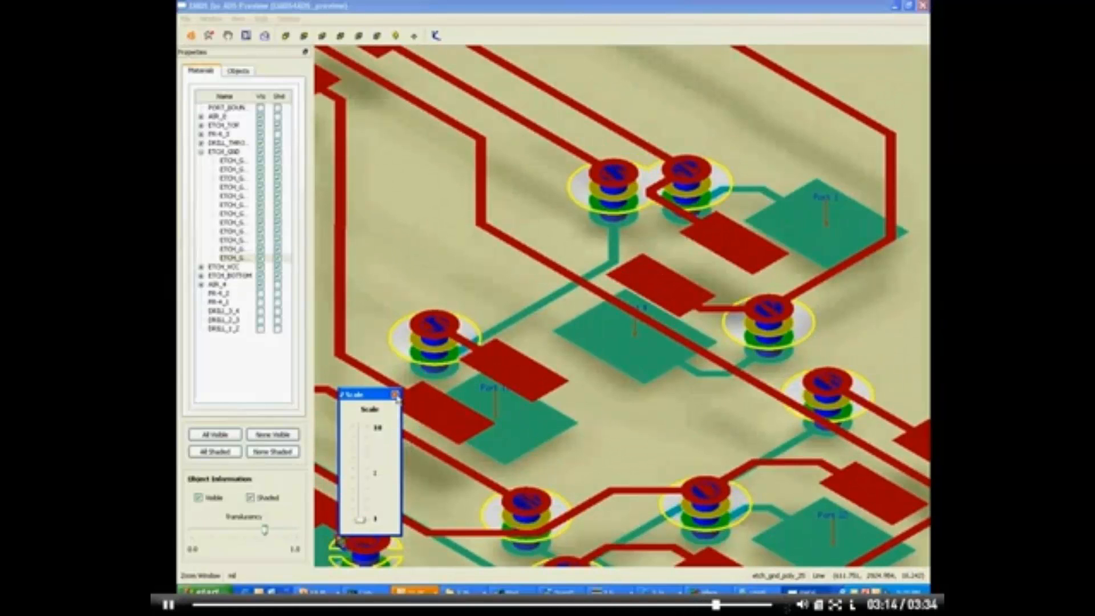
{"action": "left_click", "coordinate": [396, 395]}
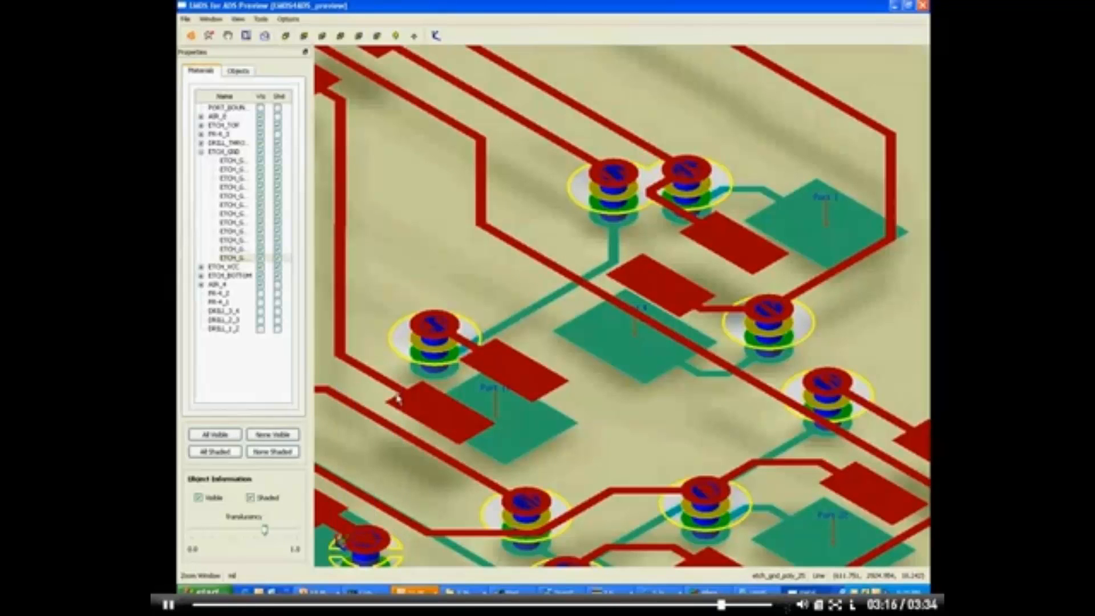
{"action": "mouse_move", "coordinate": [405, 35]}
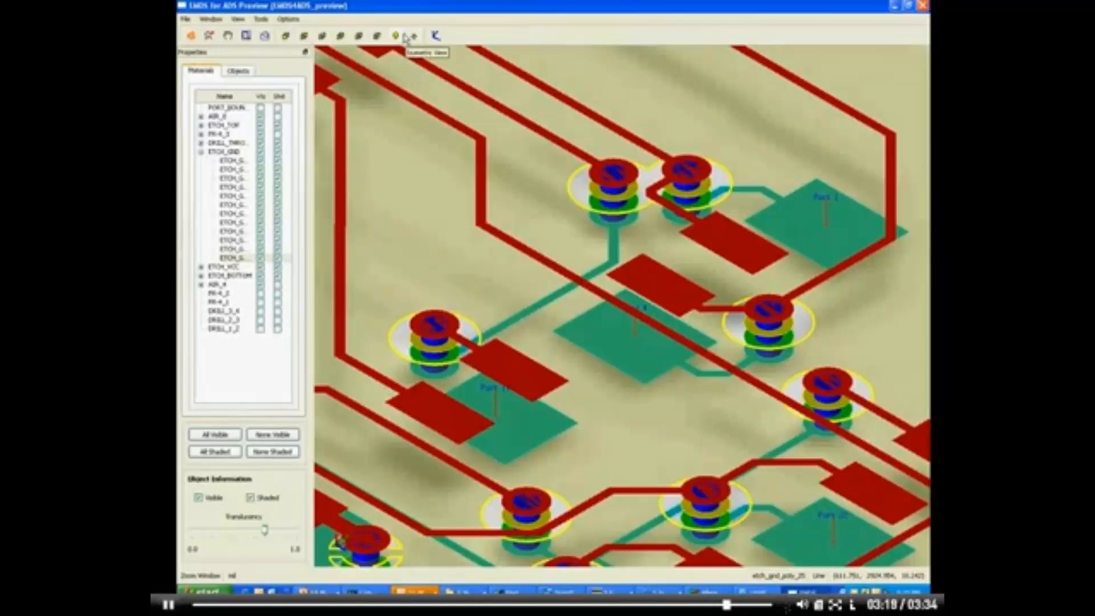
{"action": "left_click", "coordinate": [376, 35]}
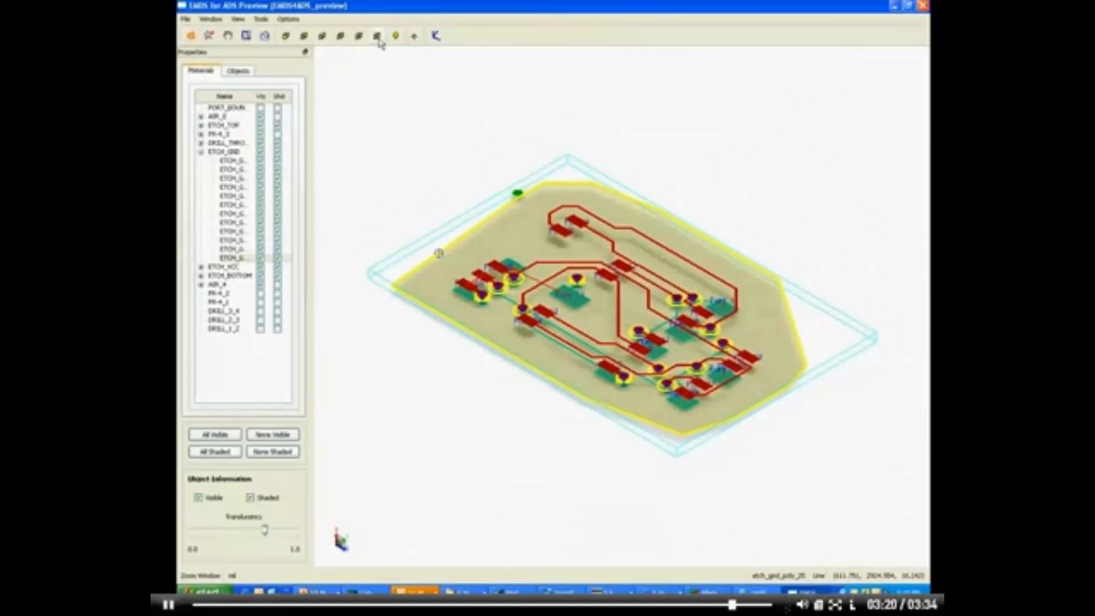
{"action": "left_click", "coordinate": [358, 35]}
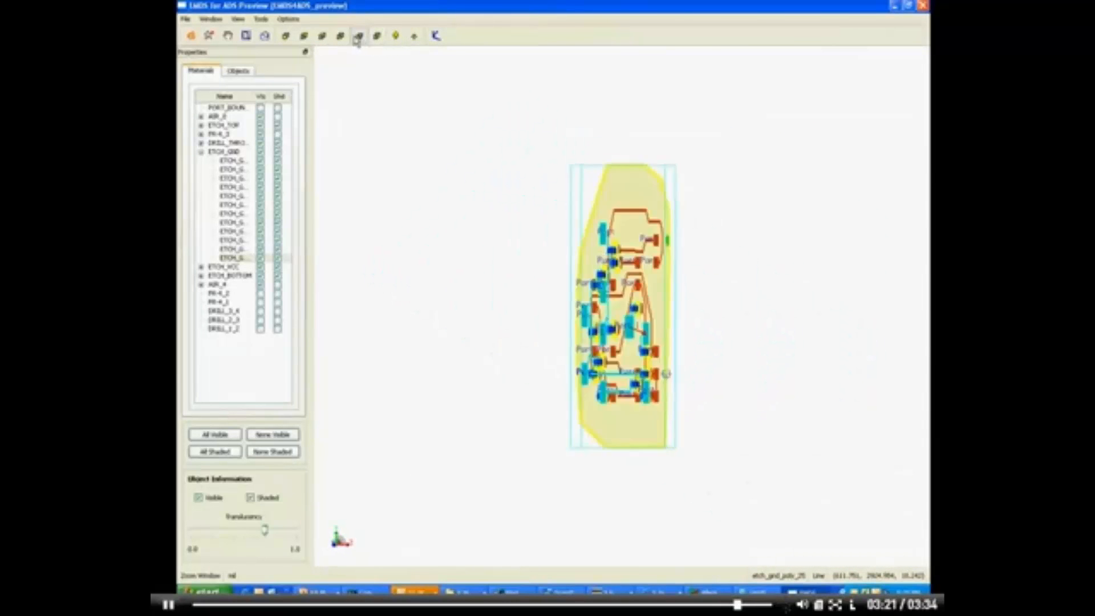